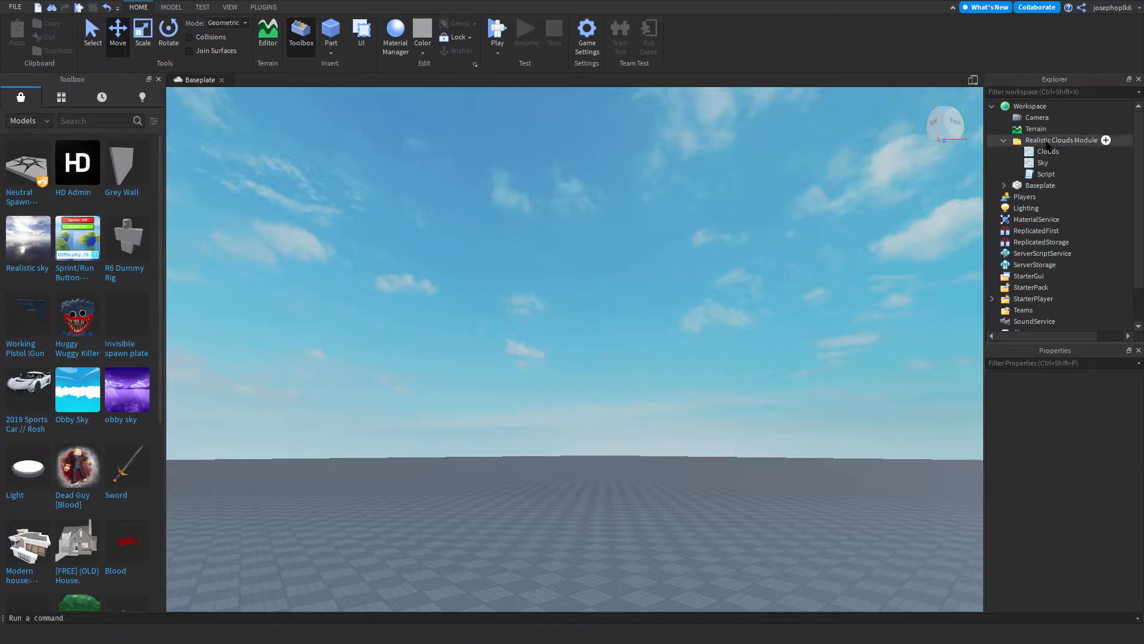
Step: Relocate the Realistic Clouds Module's Clouds under Terrain and its Sky under Lighting
click(1062, 140)
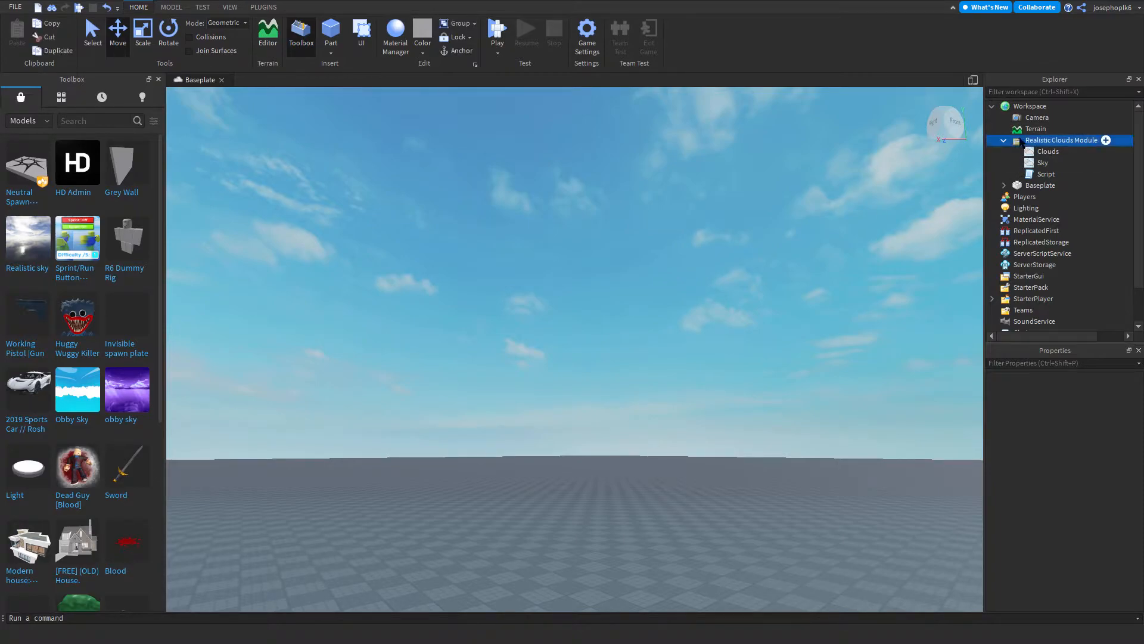
click(1048, 151)
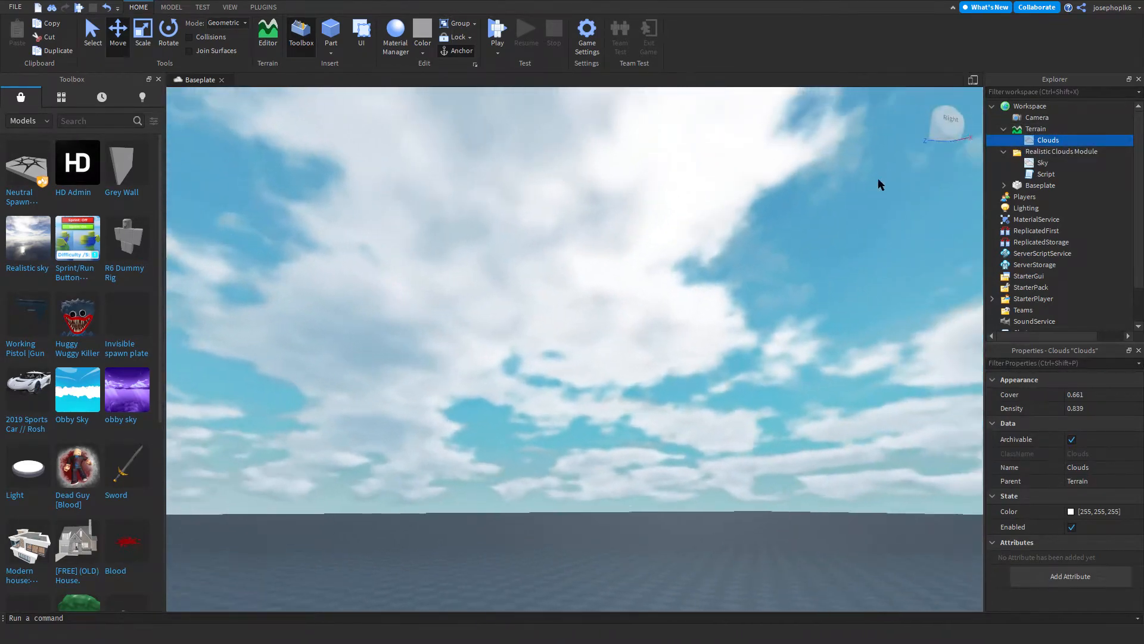
click(1044, 163)
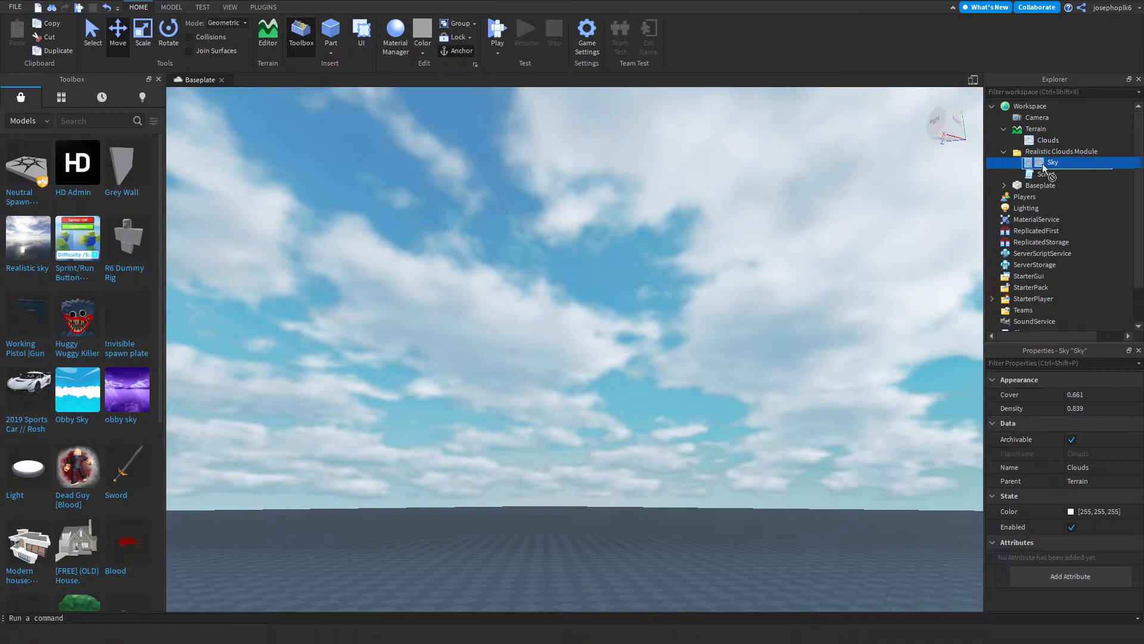
click(1031, 220)
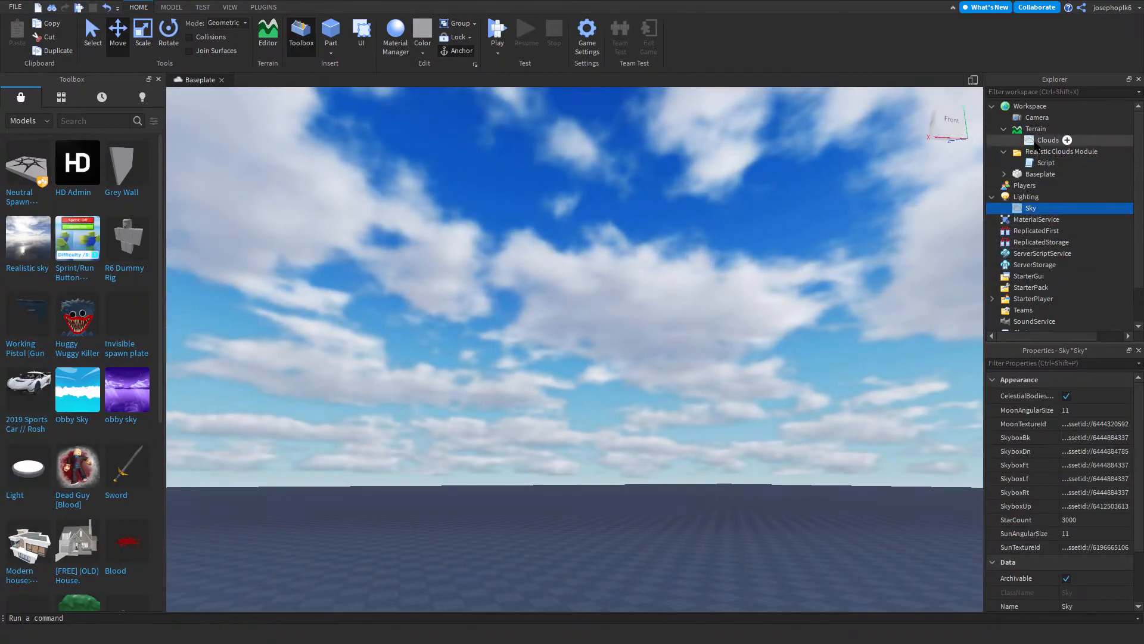
Step: Orbit up to view the clouds, then select Terrain's Clouds (cover 0.661, density 0.839)
click(1037, 129)
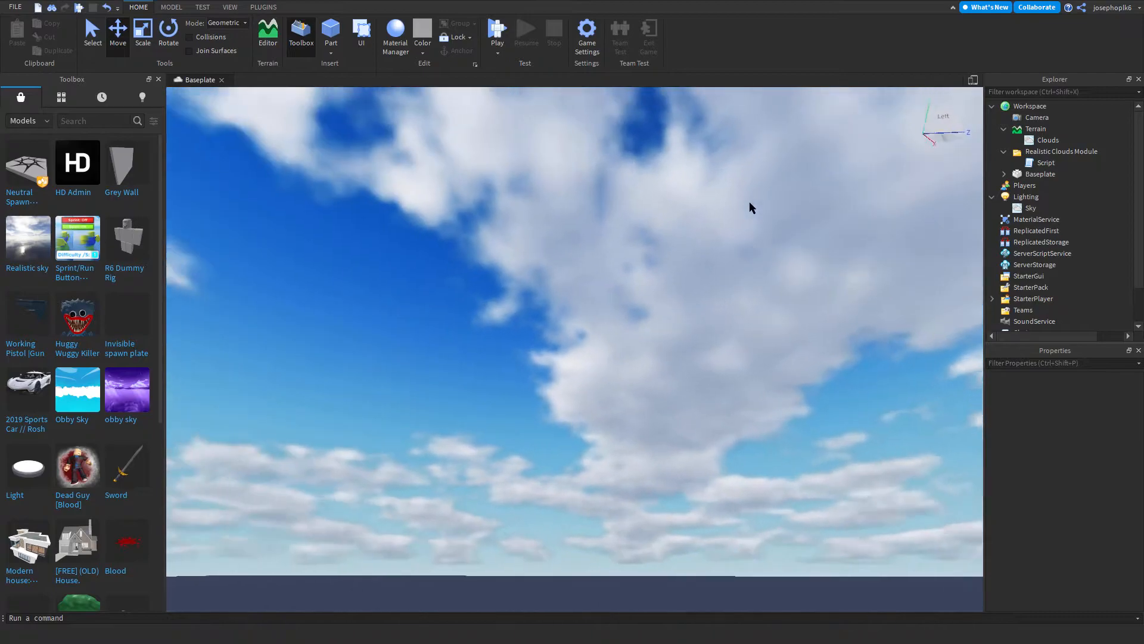
drag(751, 208, 566, 232)
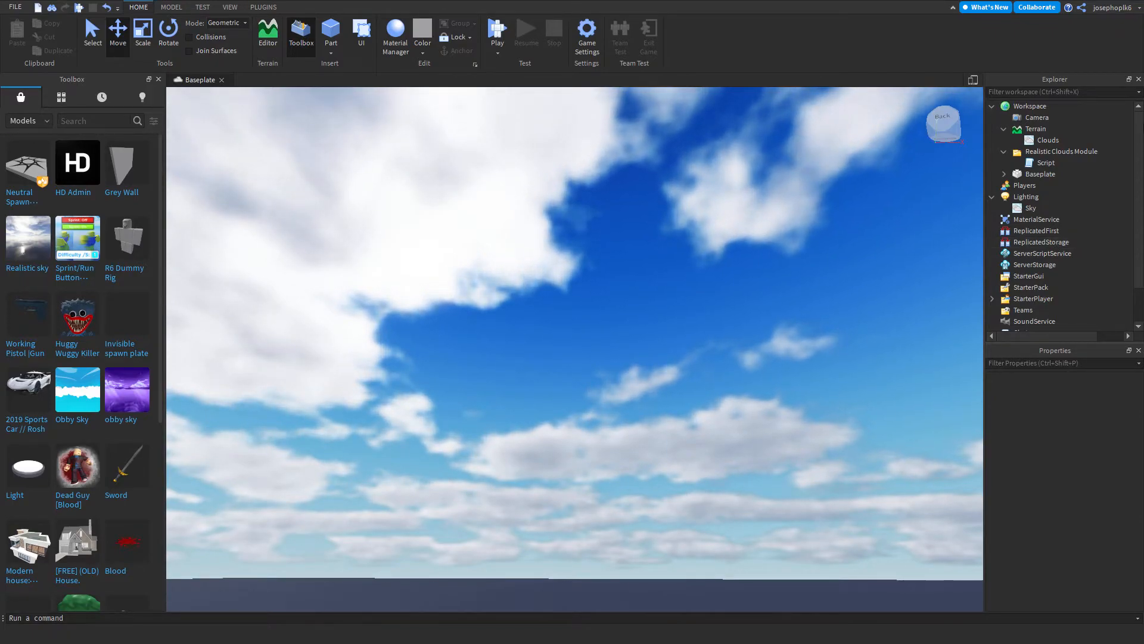
click(1047, 139)
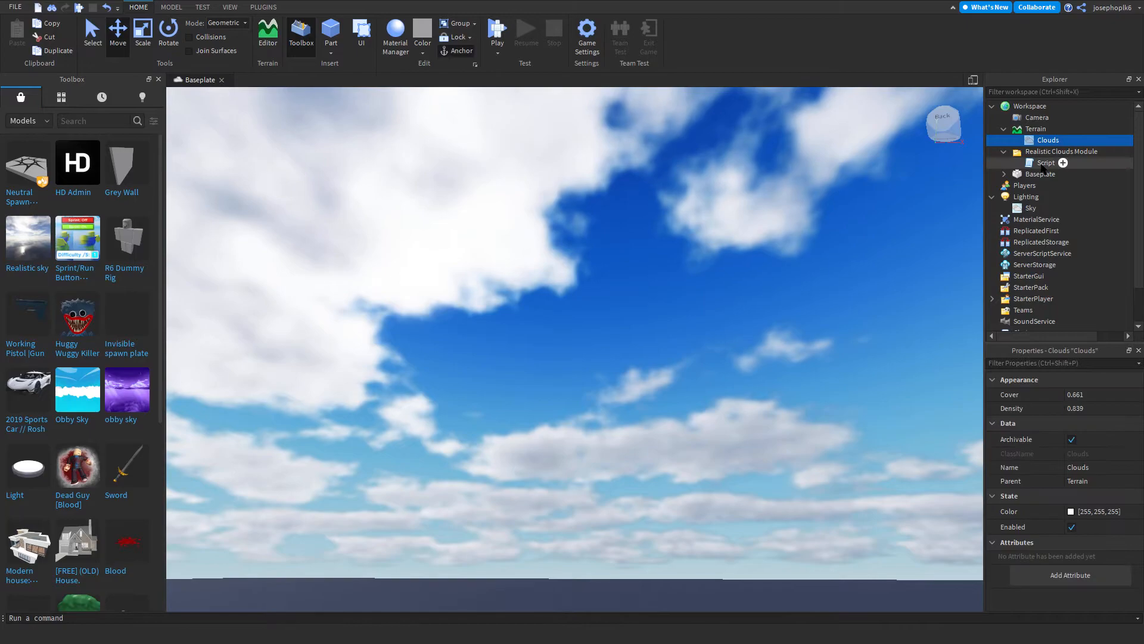
Step: Enter cloud Cover values 1, then 0.857, in the Clouds properties
double_click(1046, 162)
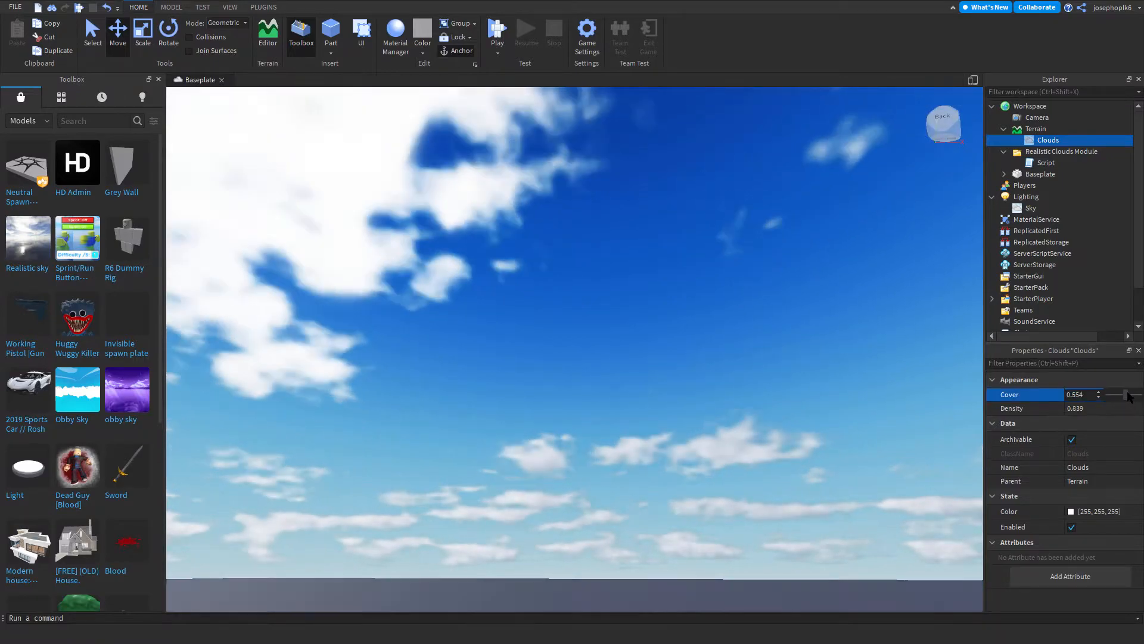
text(1)
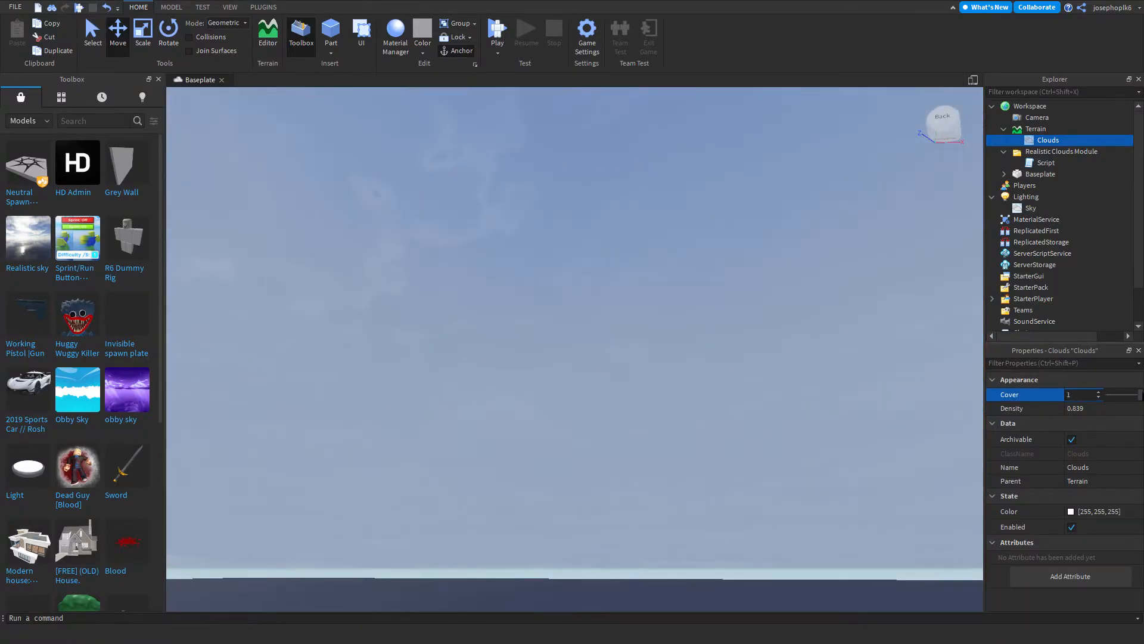
text(0.857)
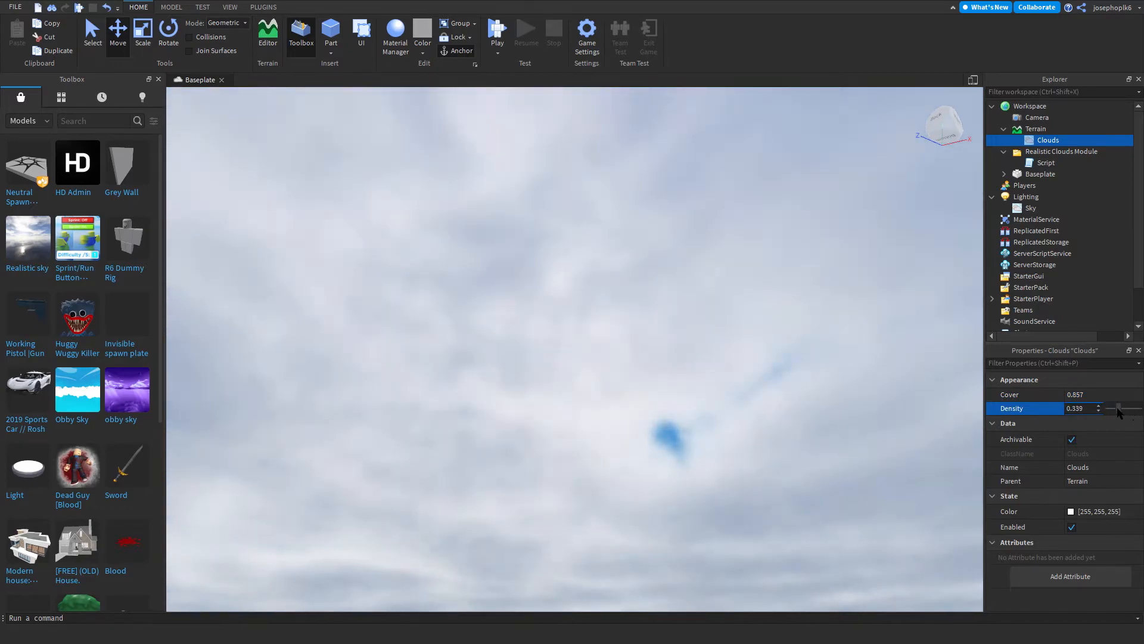
Step: Adjust the Density slider, reselect Clouds, and set Density to 1
drag(1102, 408, 1116, 407)
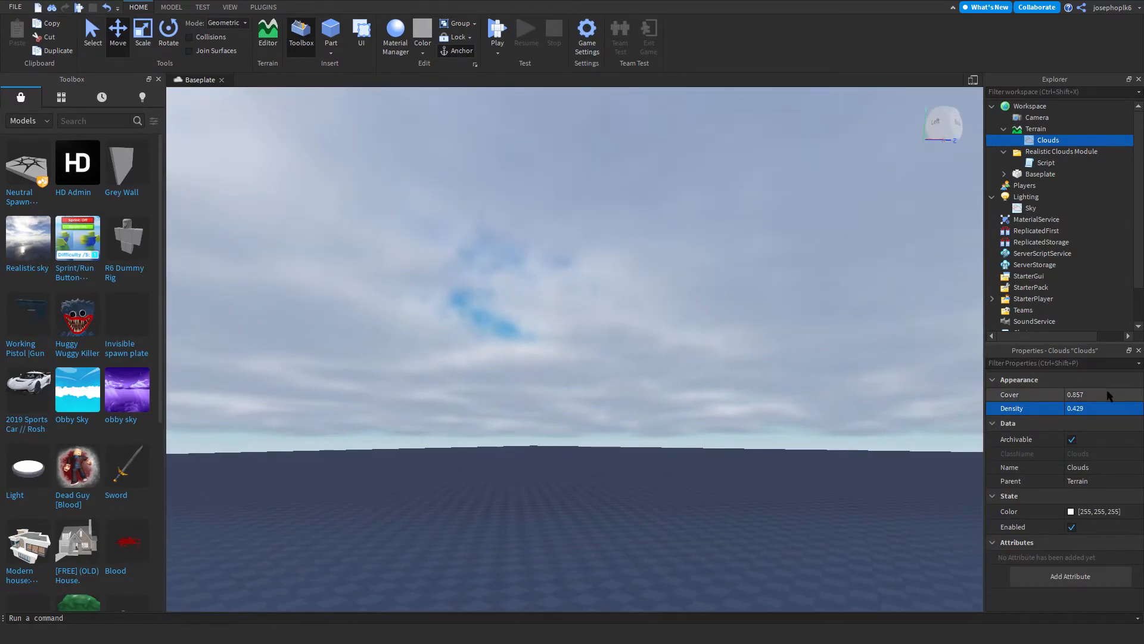
drag(1124, 408, 1105, 407)
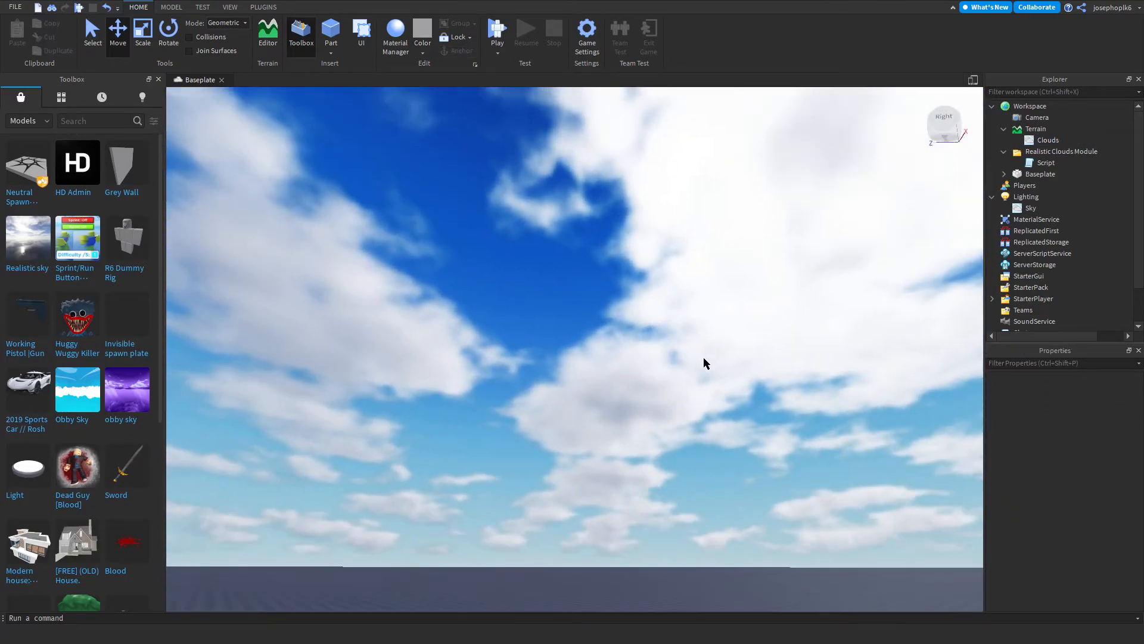
click(1048, 140)
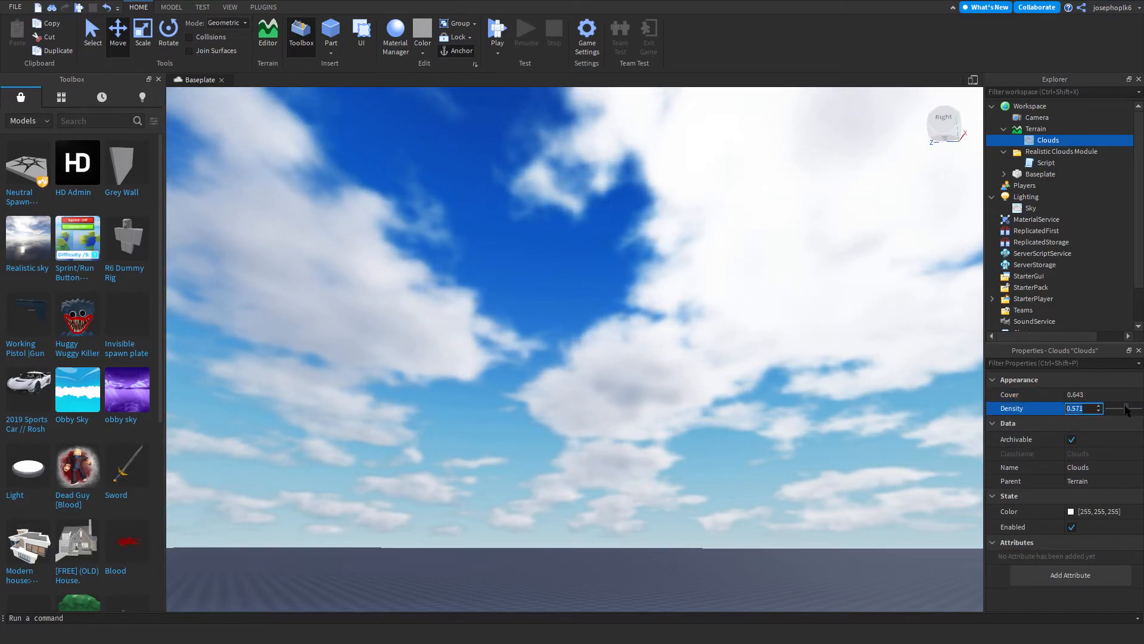
text(1)
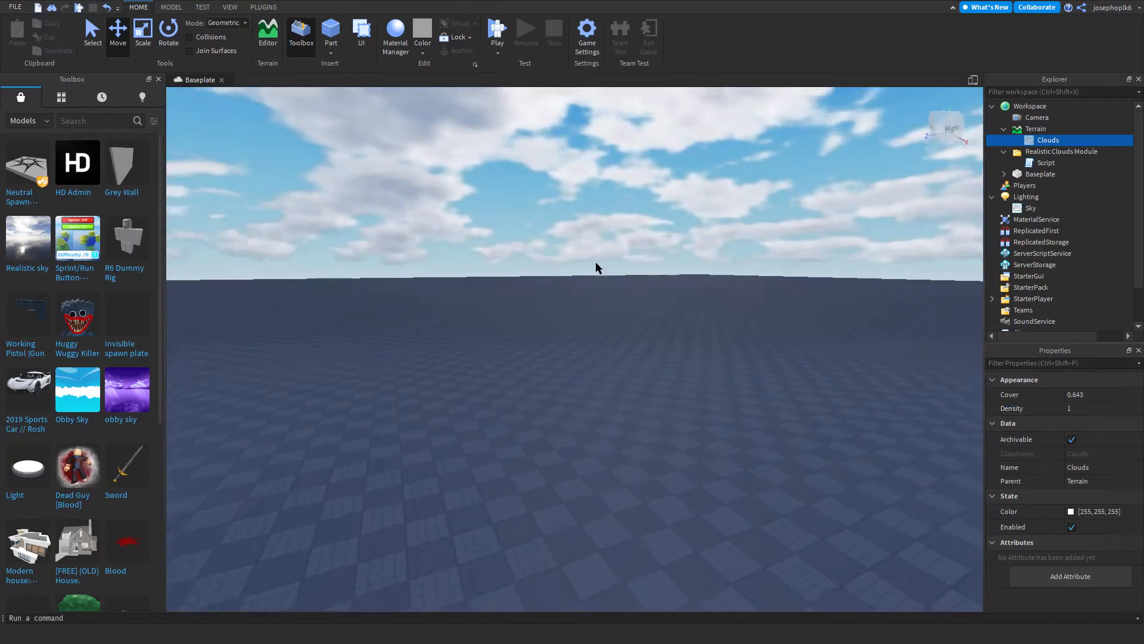
Step: Insert a SunRaysEffect under Lighting by searching 'su' in the add-object list
click(1045, 198)
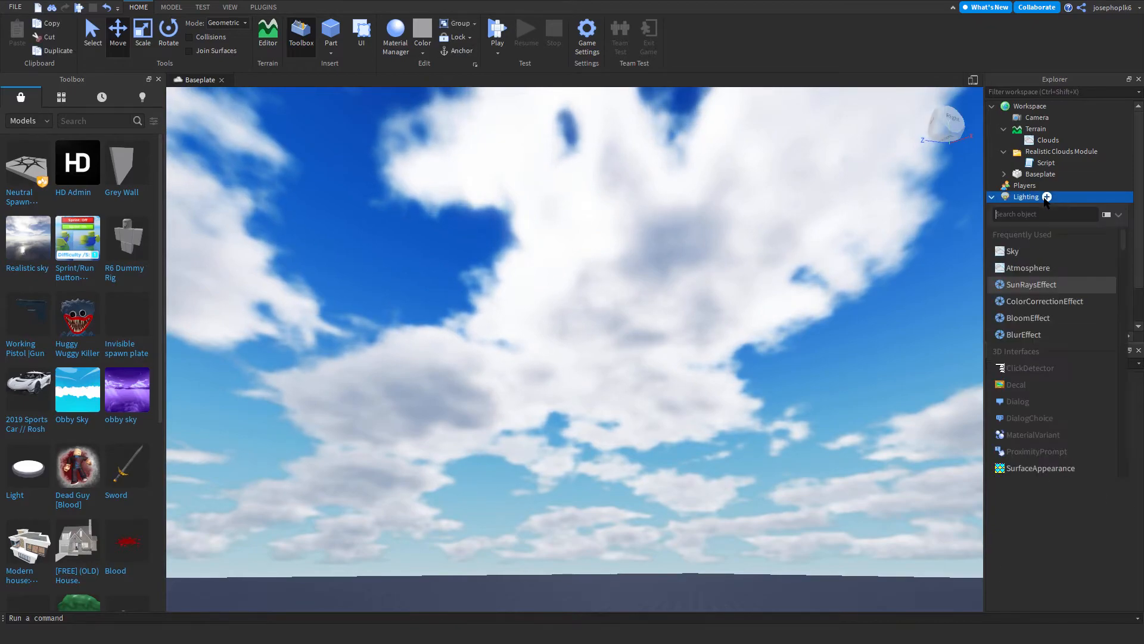
text(su)
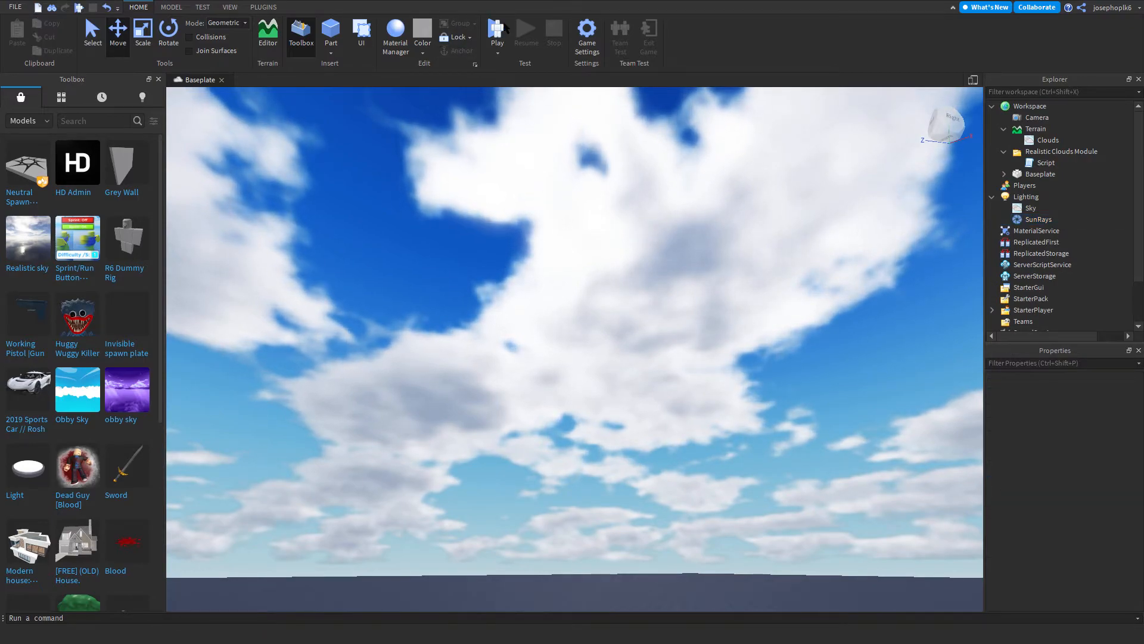
Step: Start a play test and sweep Cover through 0.464, 0.696, 0.964, back to 0.643
click(497, 33)
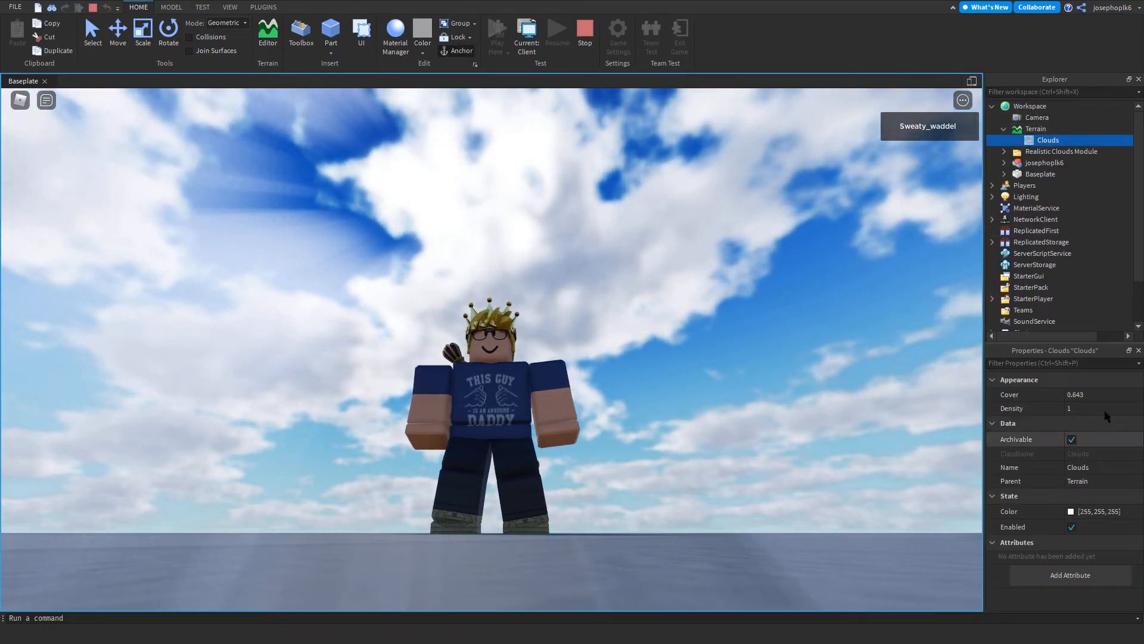
drag(1116, 394, 1106, 394)
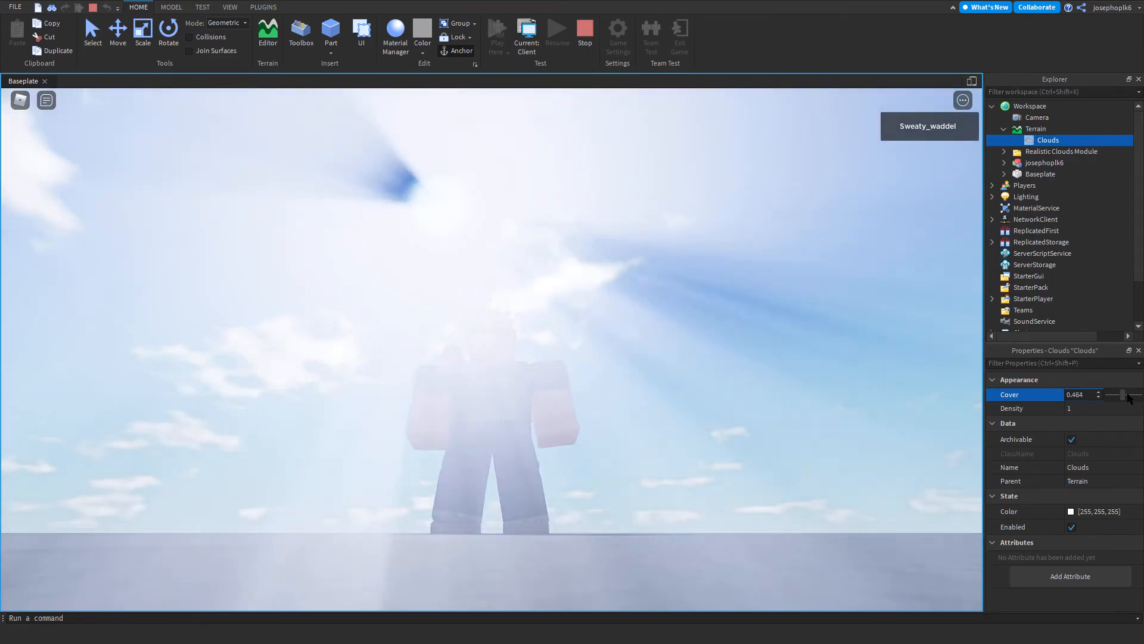
drag(1112, 395, 1118, 395)
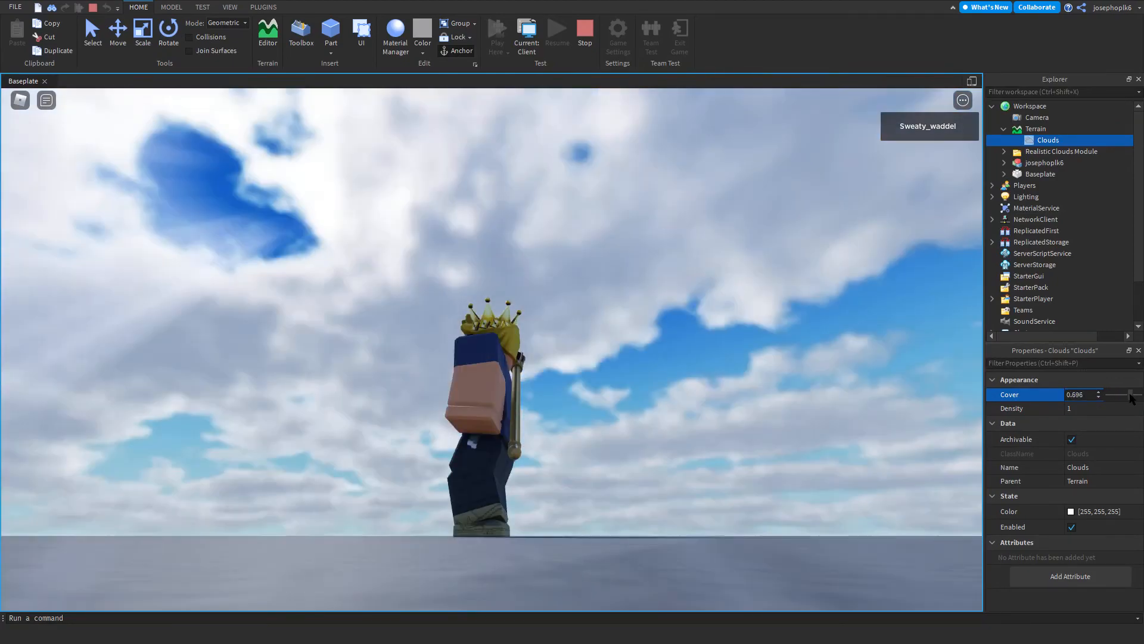
drag(1112, 394, 1139, 394)
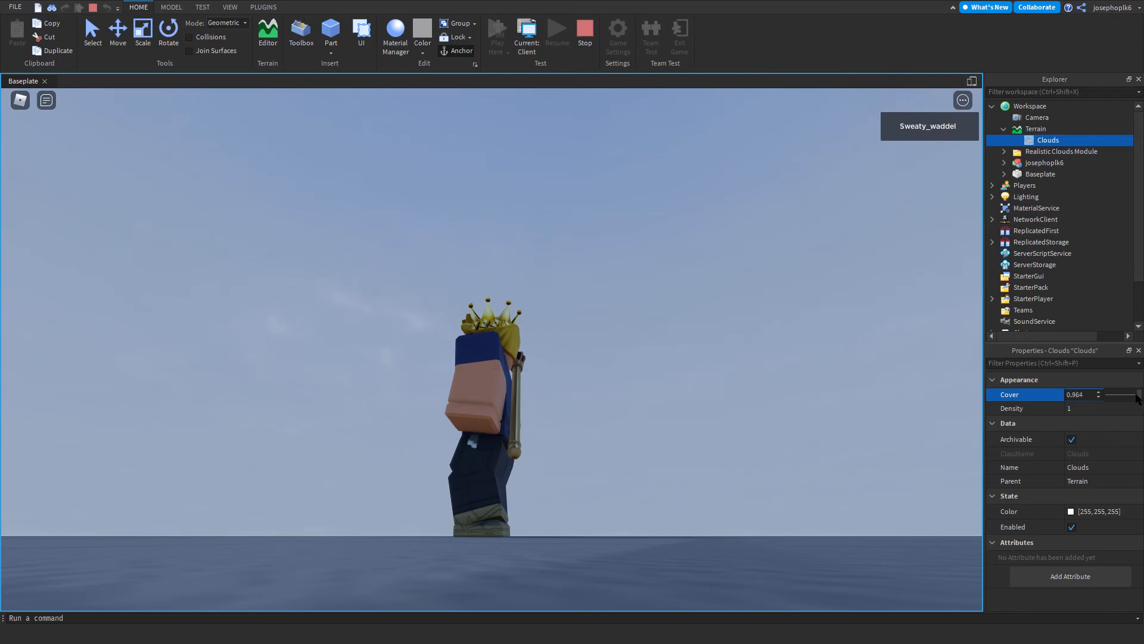
drag(1130, 394, 1106, 394)
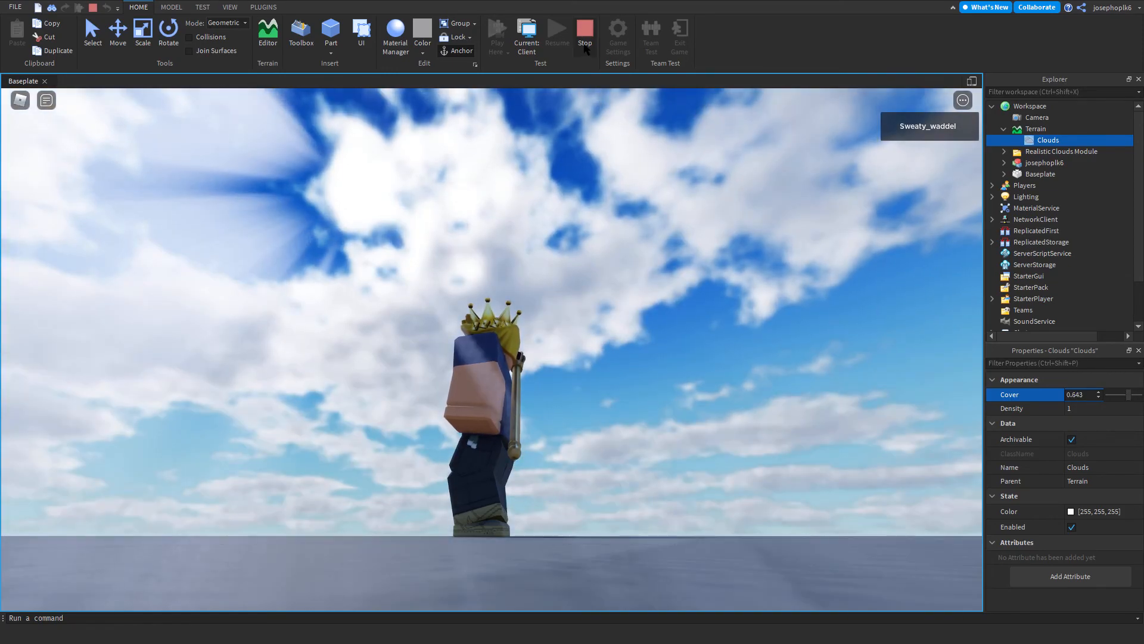